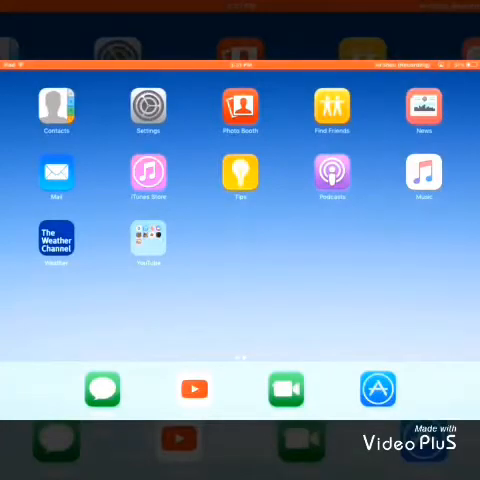
Launch Five Nights at Freddy's 3 from its home-screen icon.
left_click(148, 244)
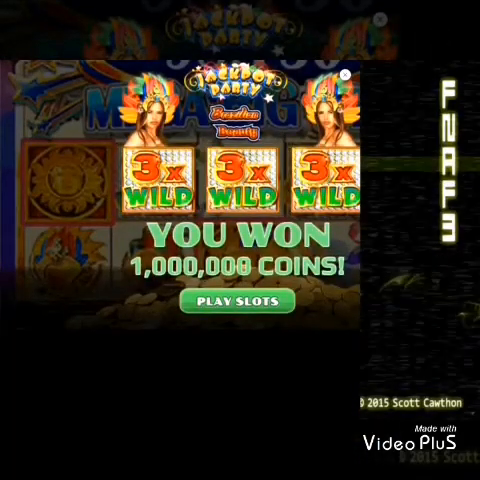
Dismiss the slots advert and begin night 1 with the camera monitor raised.
left_click(344, 76)
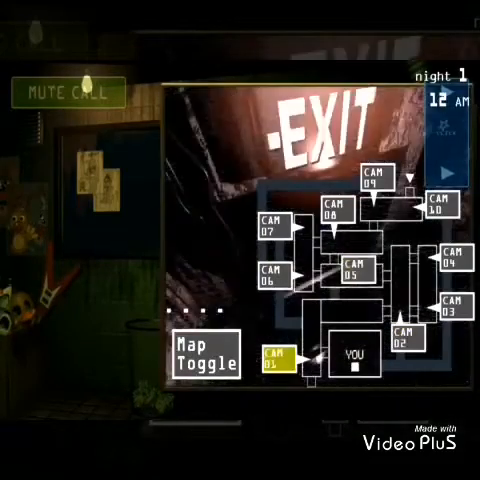
Check the CAM 09 and CAM 10 feeds, then lower the monitor to watch the office.
left_click(208, 364)
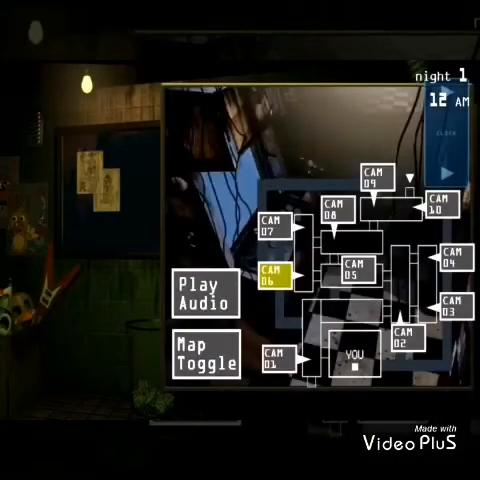
left_click(376, 182)
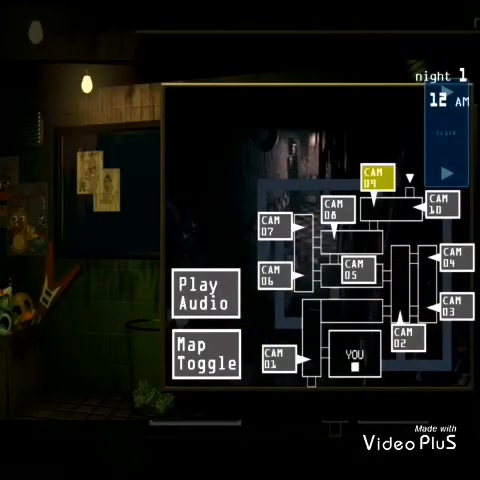
left_click(460, 212)
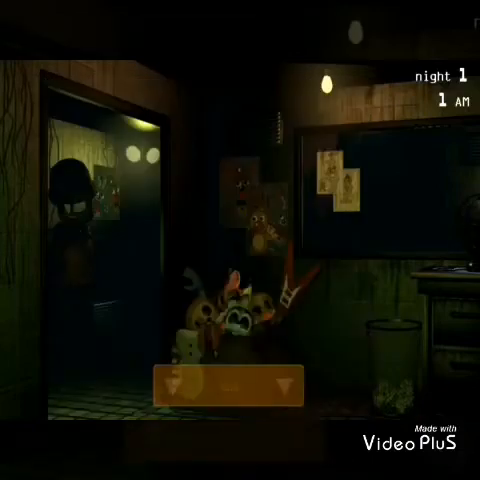
Exit the game back to the iPad home screen via the Home button.
left_click(240, 384)
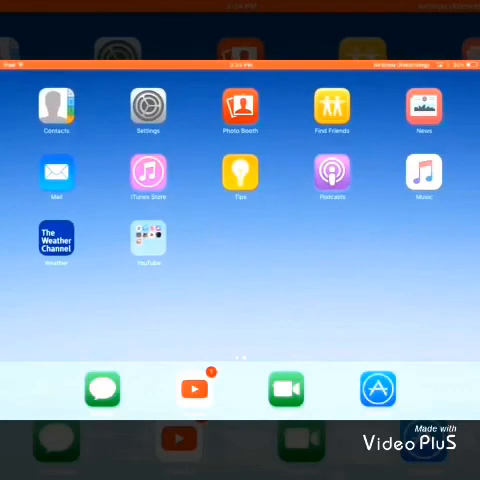
scroll("left", 3)
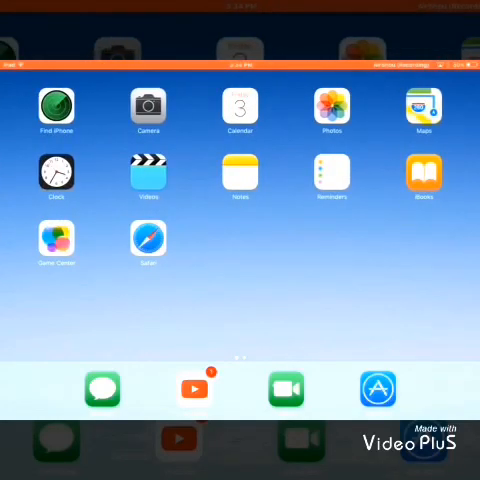
scroll("left", 3)
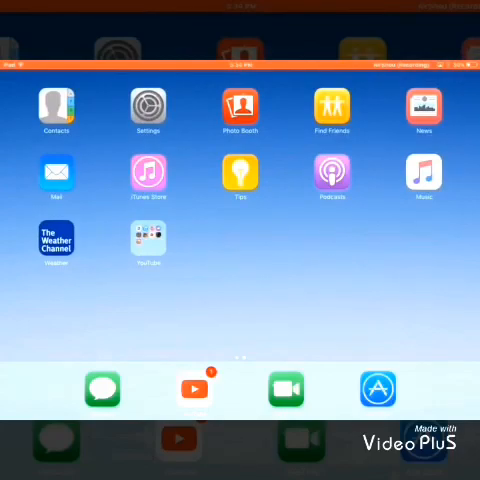